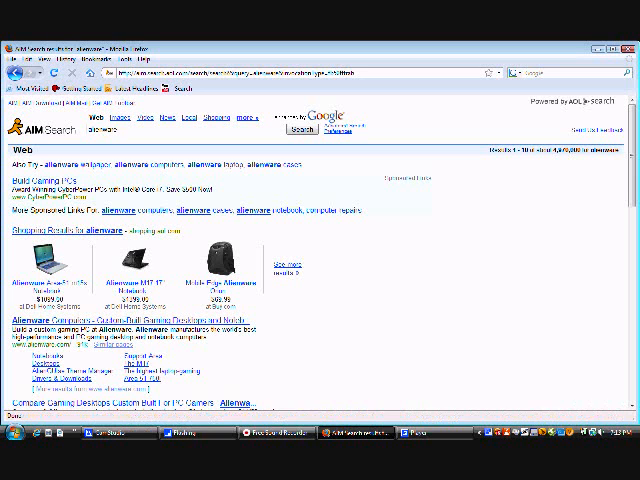
Switch AIM Search to Images for 'alienware' and scroll through the image results.
scroll("down", 3)
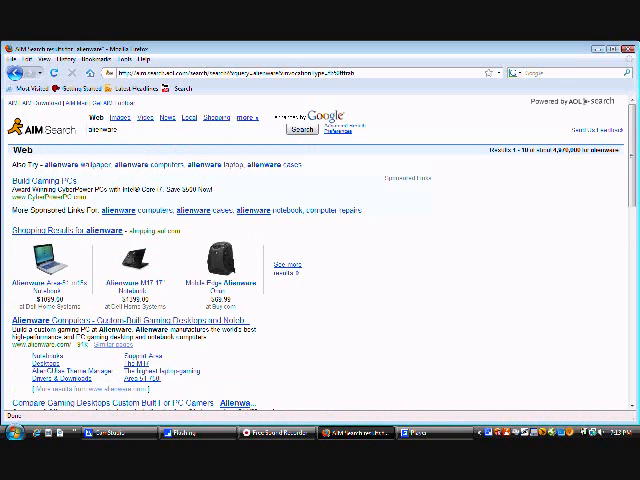
scroll("down", 3)
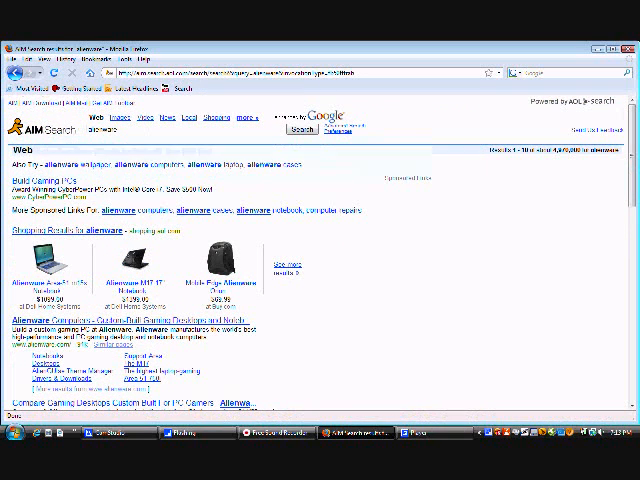
left_click(122, 117)
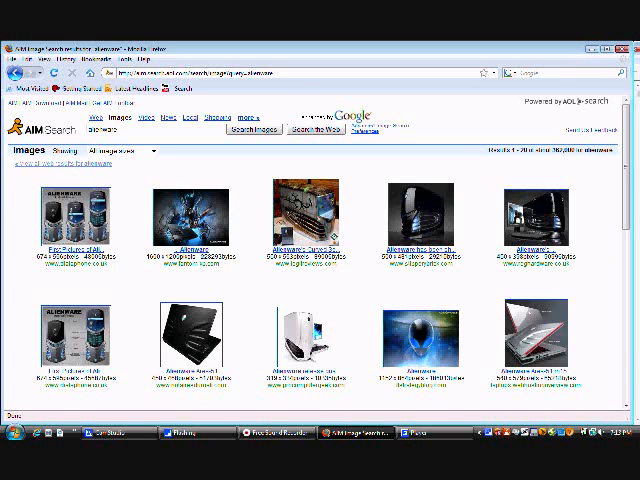
scroll("down", 3)
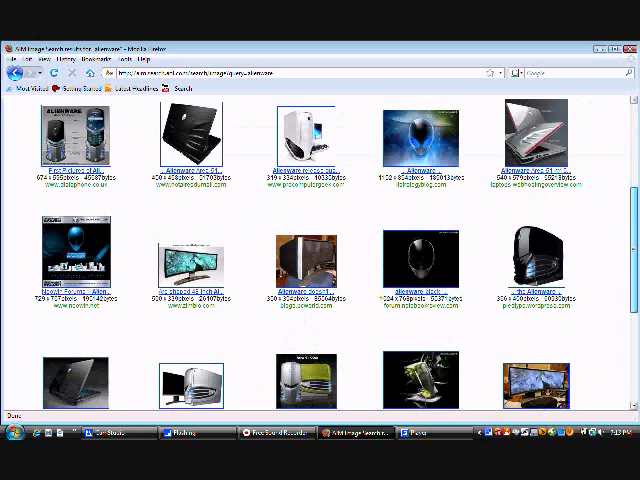
scroll("down", 3)
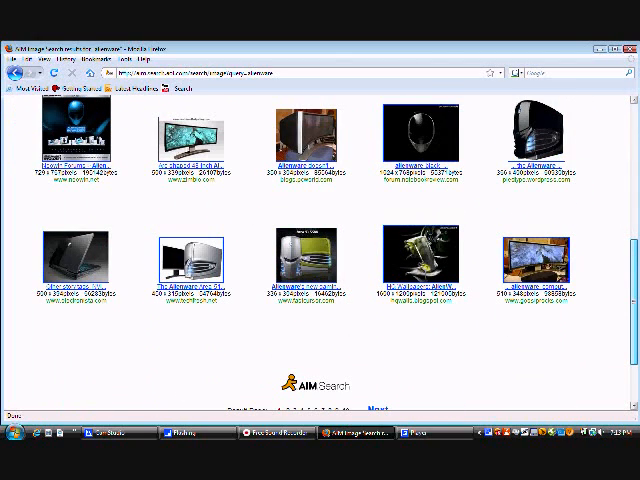
scroll("down", 3)
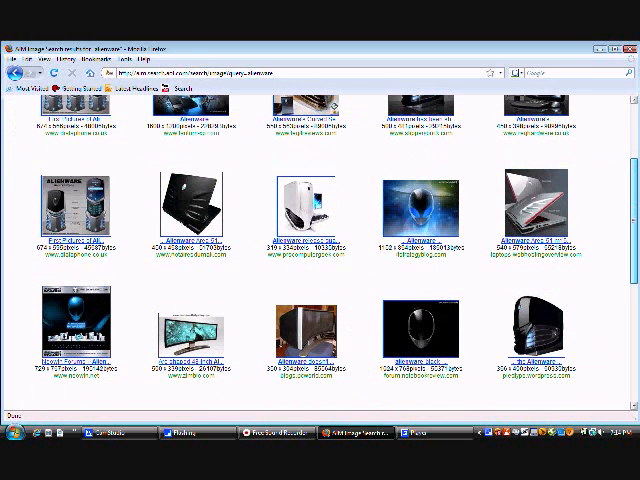
scroll("down", 3)
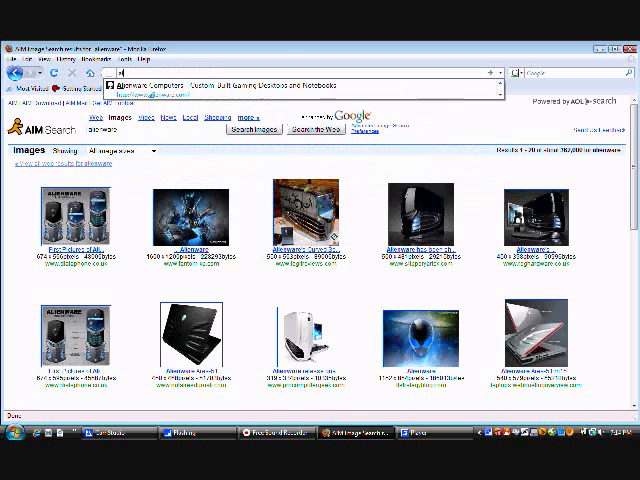
Enter 'alien' in the address bar to reach alienware.com.
type("alienware.com/")
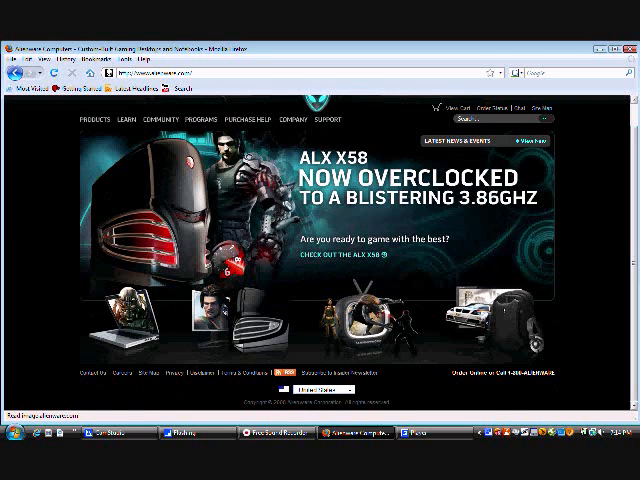
Choose Desktops from the PRODUCTS menu to open Compare Desktops.
left_click(92, 142)
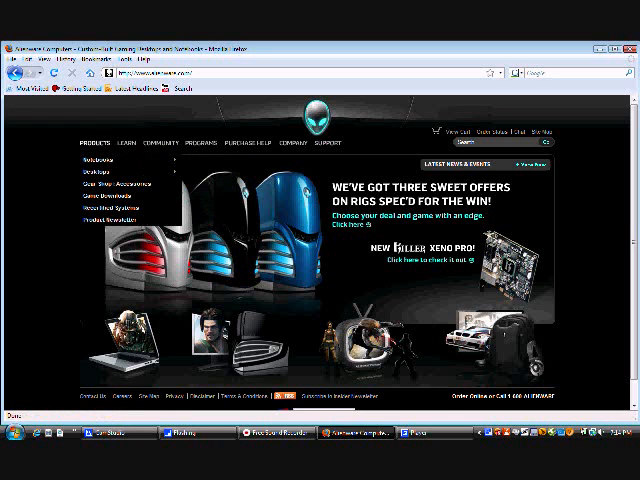
left_click(98, 173)
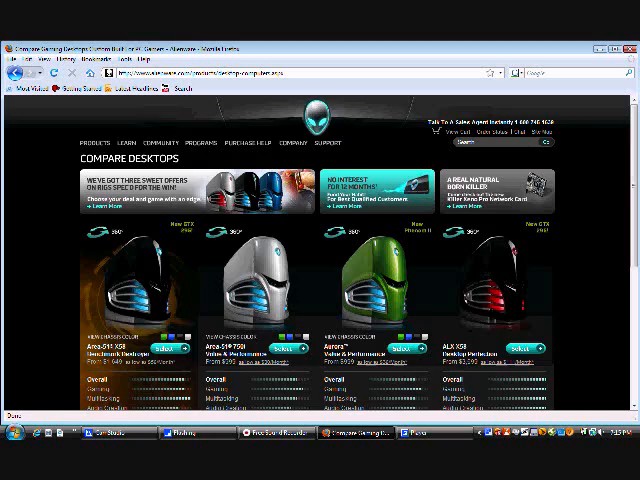
scroll("down", 3)
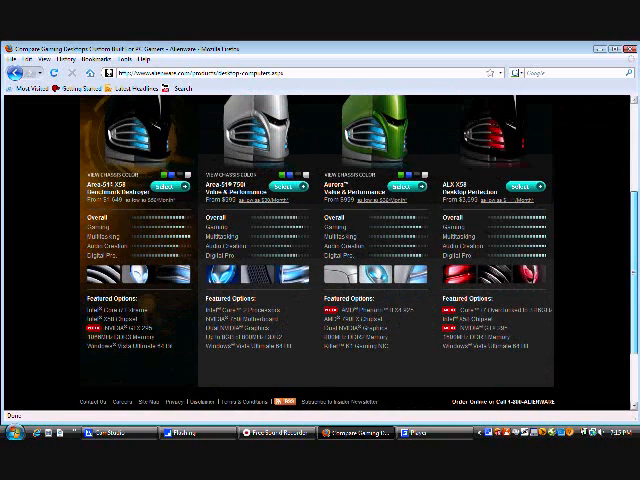
scroll("up", 3)
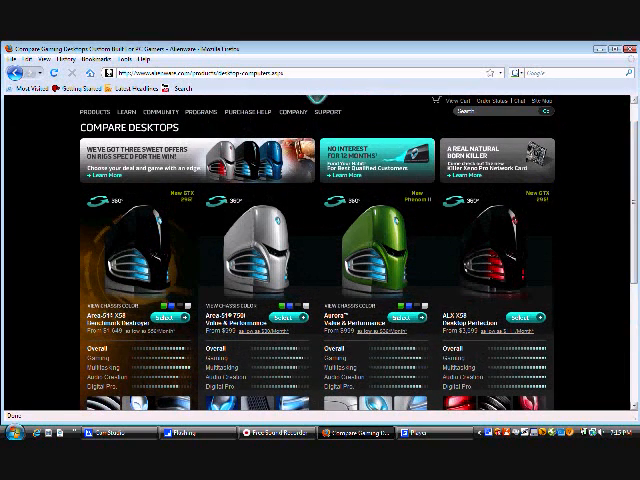